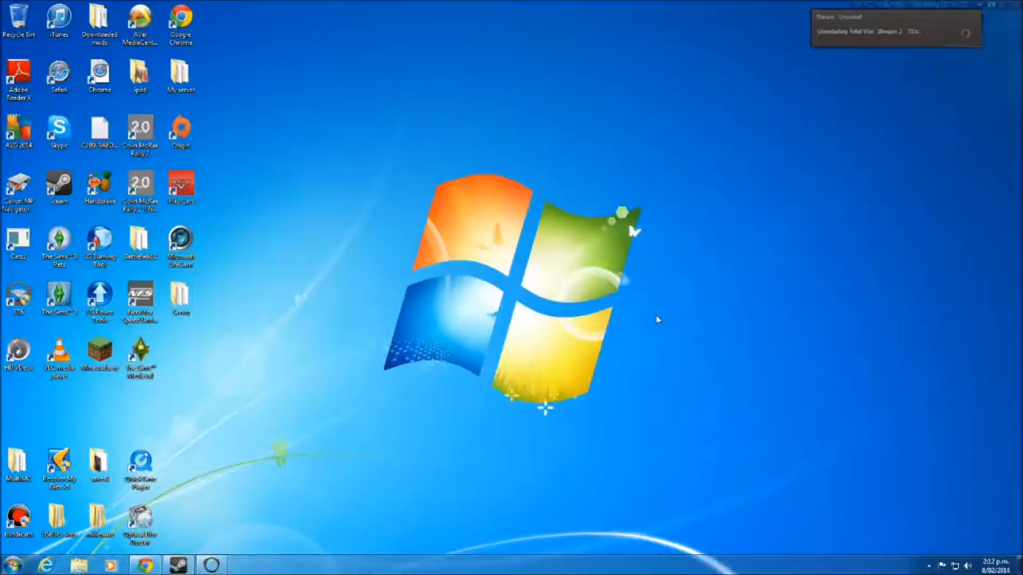
pyautogui.moveTo(837, 204)
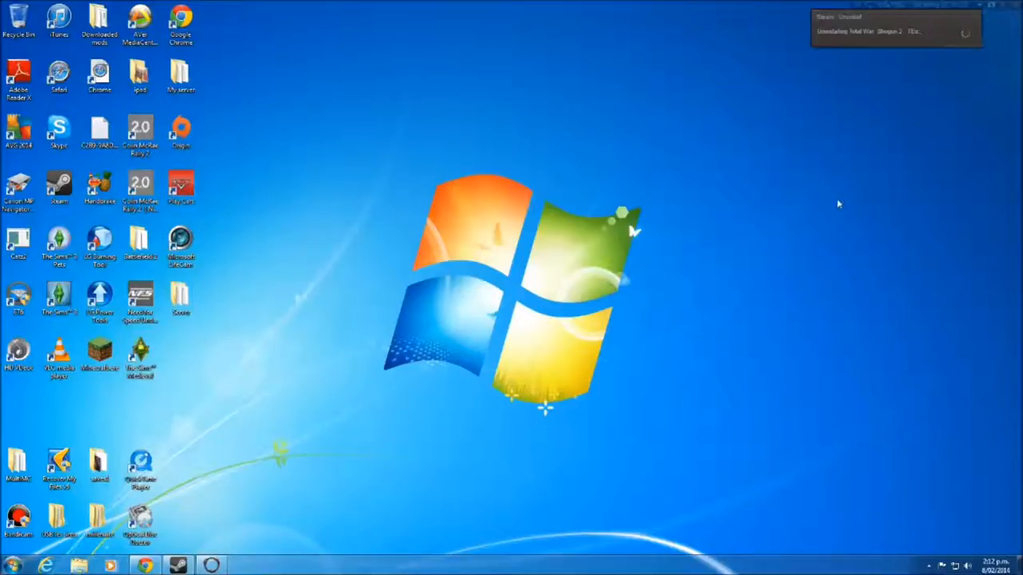
pyautogui.moveTo(345, 331)
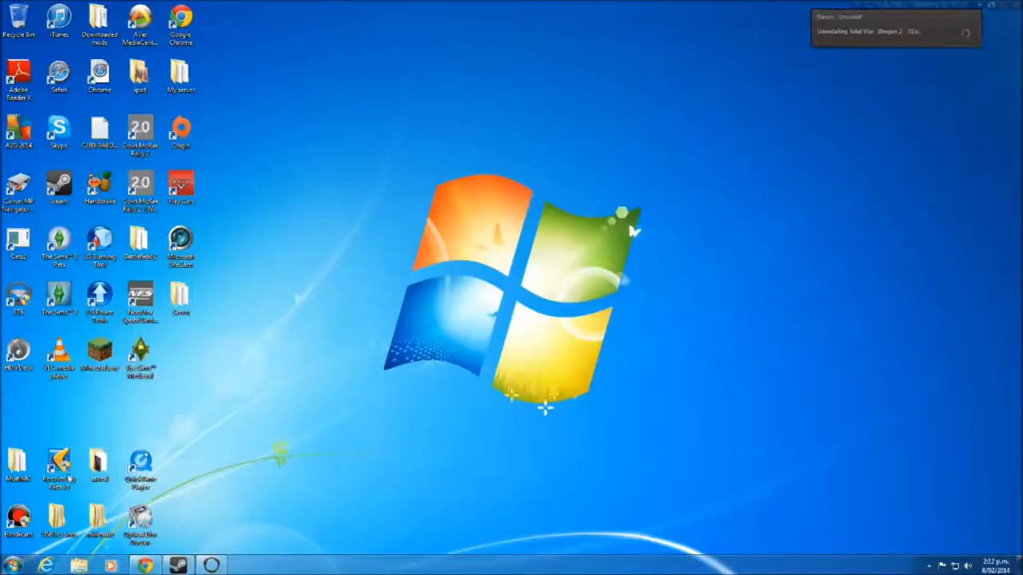
# Step: Open UDKSystemSettings.ini from Documents > My Games > Chivalry Medieval Warfare > UDKGame > Config in Notepad
pyautogui.click(77, 566)
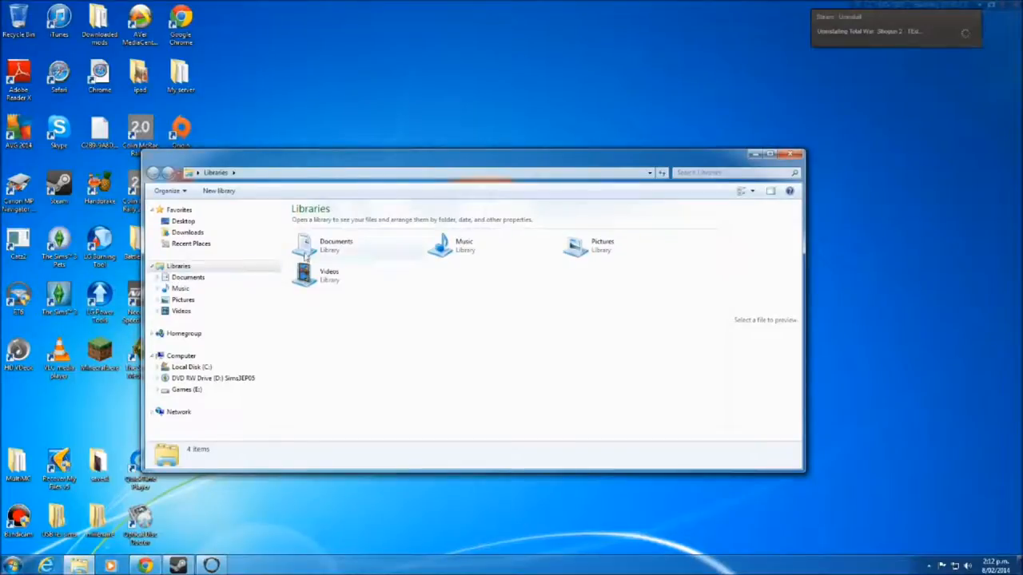
pyautogui.doubleClick(336, 246)
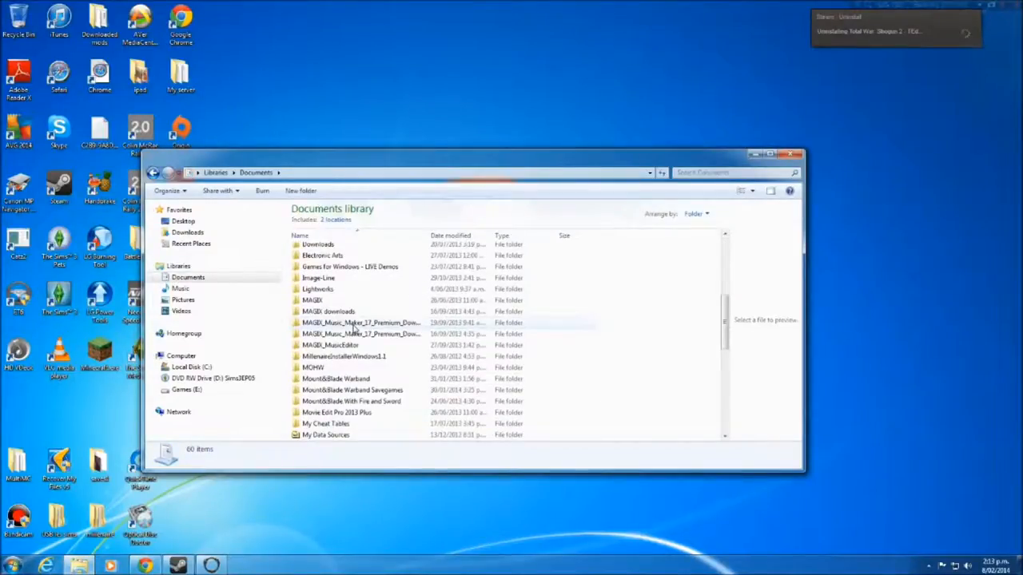
pyautogui.scroll(-3)
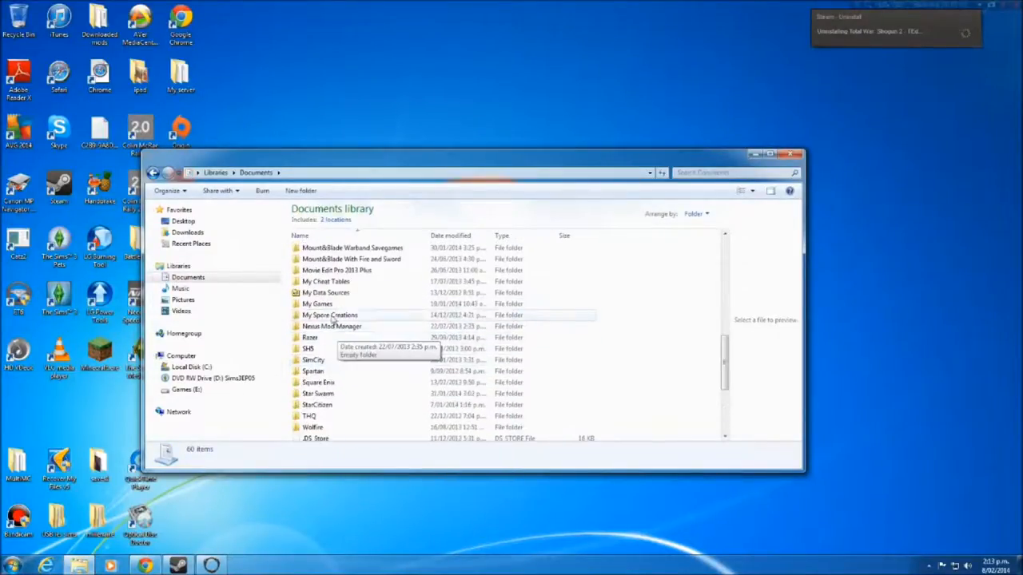
pyautogui.doubleClick(317, 303)
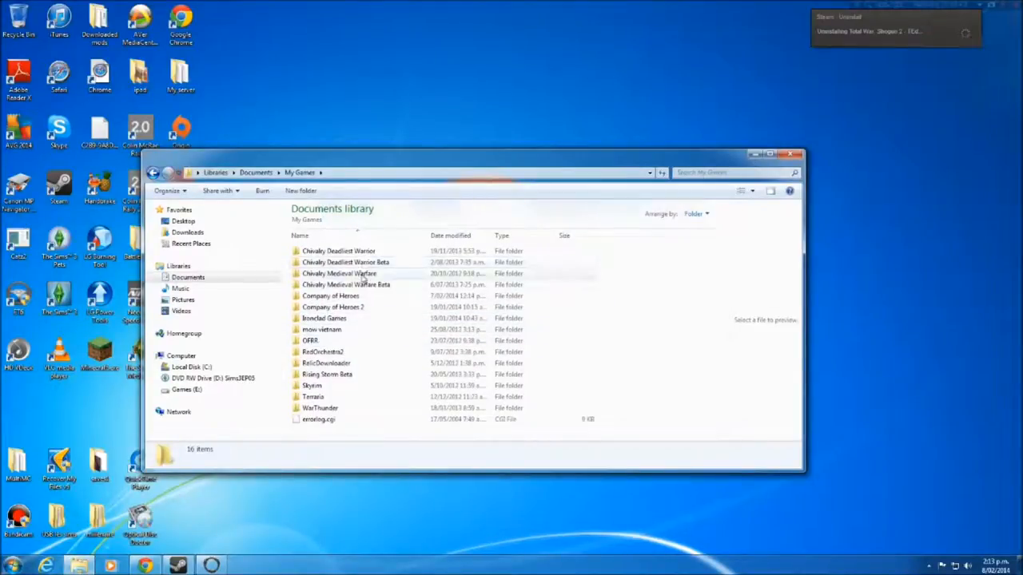
pyautogui.doubleClick(339, 273)
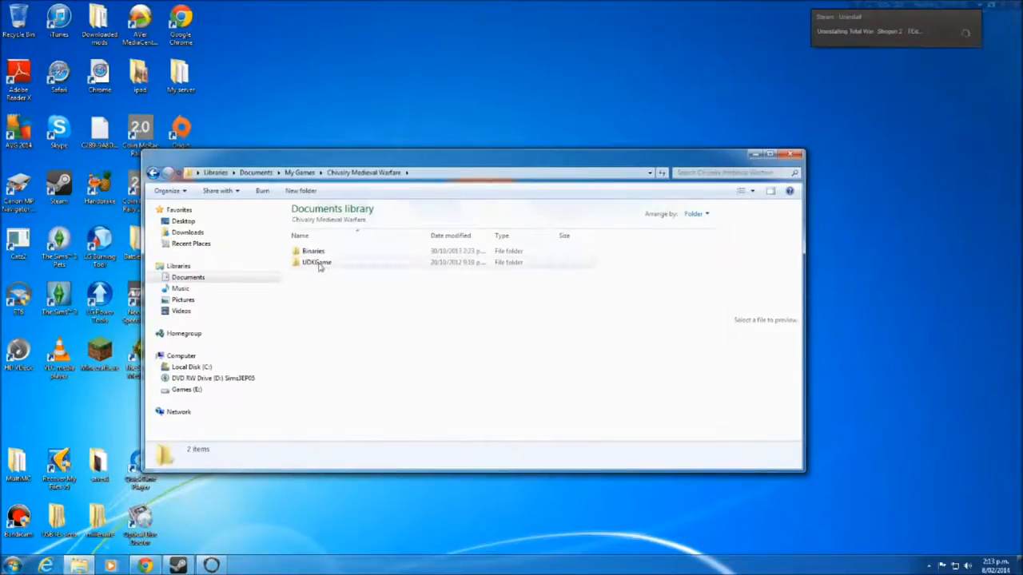
pyautogui.doubleClick(317, 262)
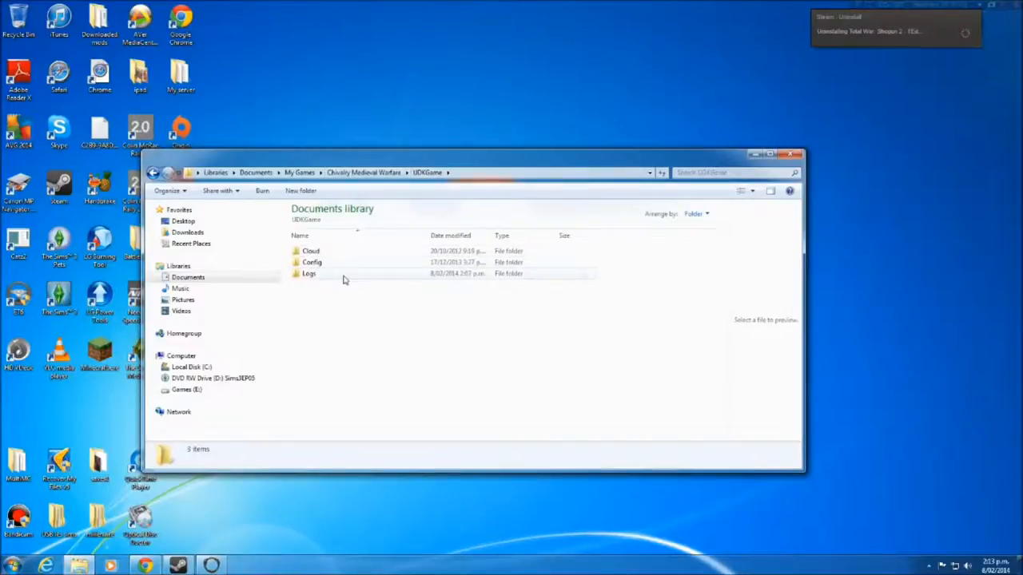
pyautogui.doubleClick(312, 262)
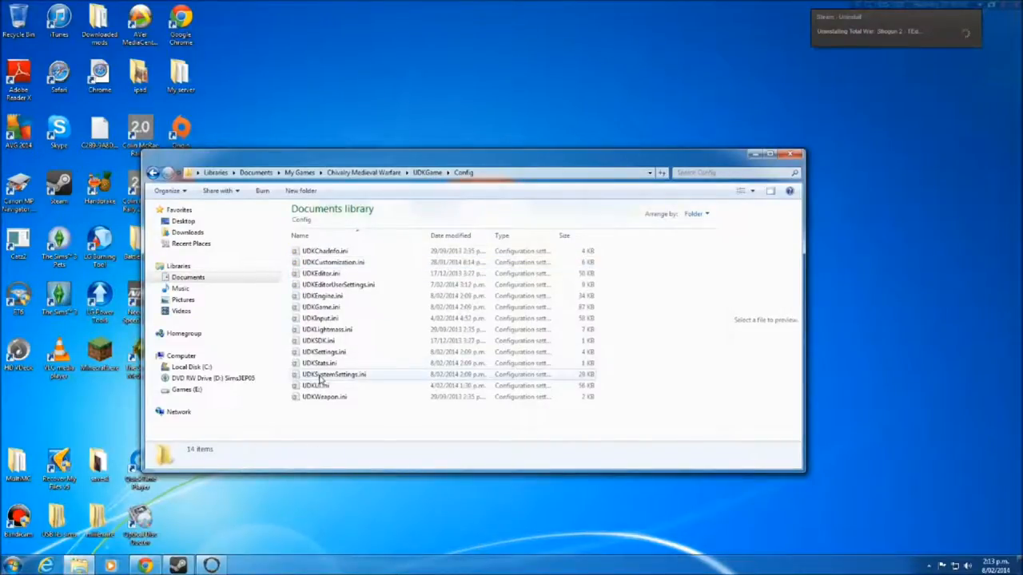
pyautogui.doubleClick(334, 374)
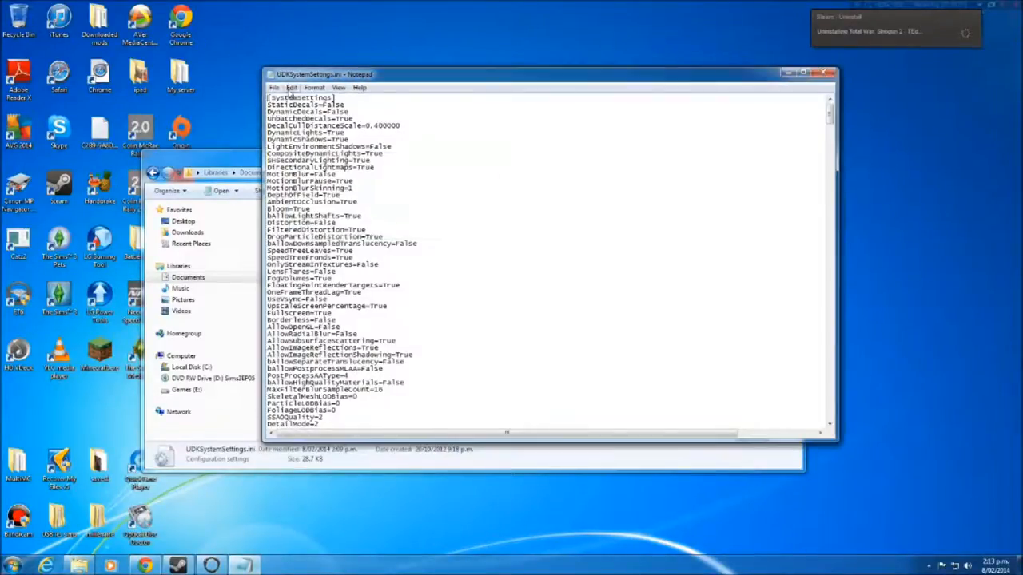
# Step: Use Edit > Find to search for 'Maxsoundnode' and jump to the first match
pyautogui.click(291, 87)
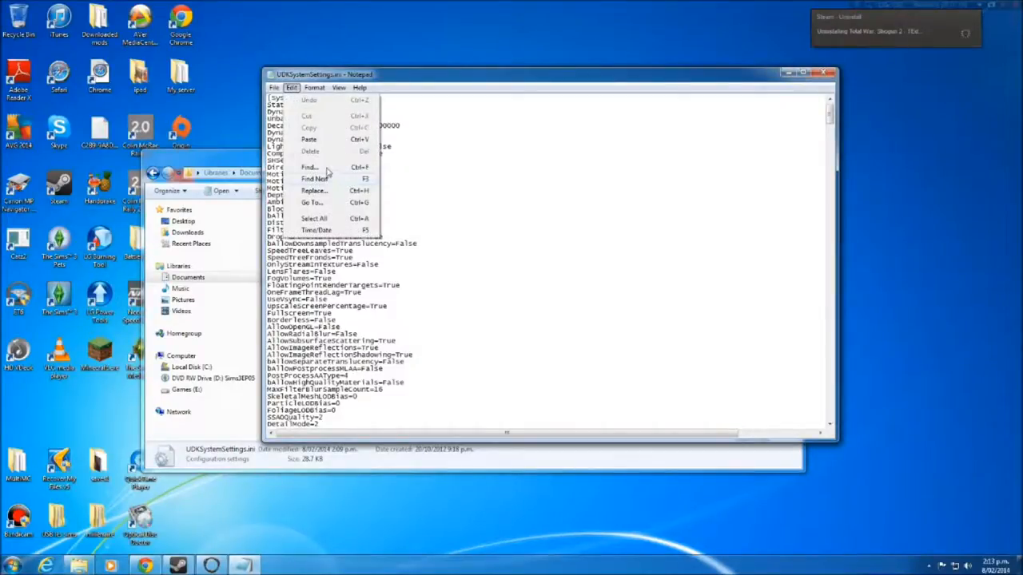
pyautogui.click(310, 167)
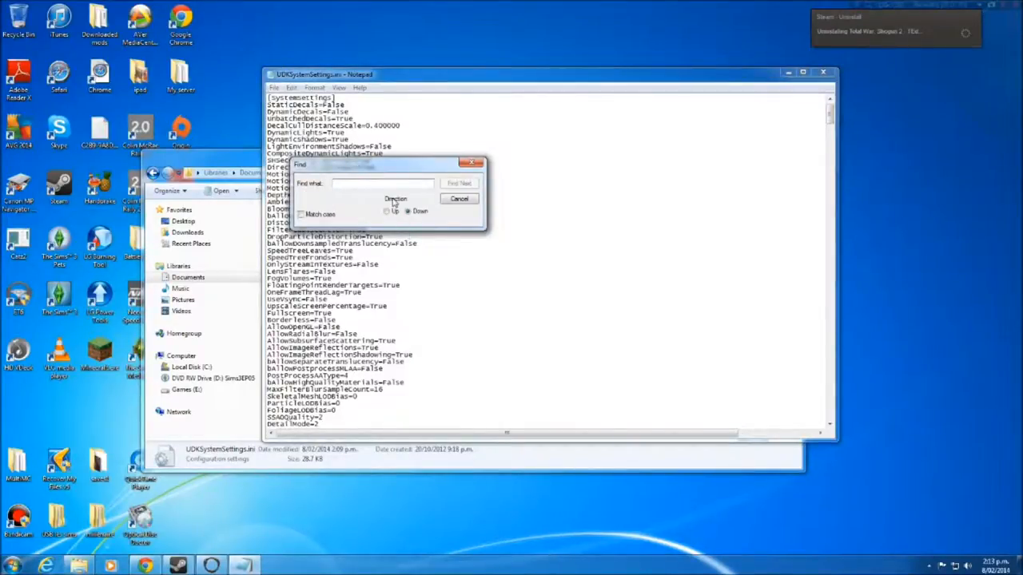
pyautogui.write('MA')
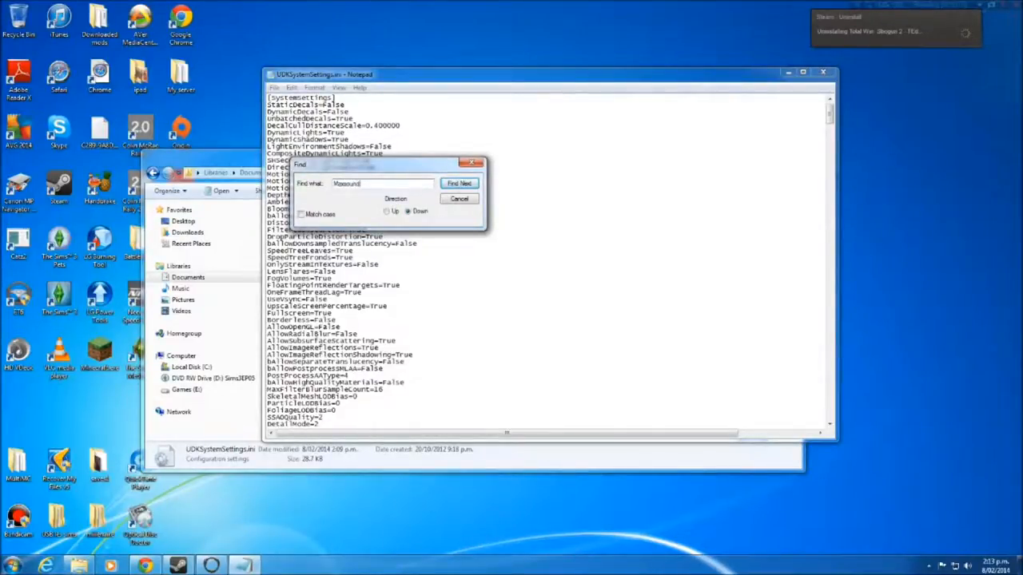
pyautogui.click(460, 183)
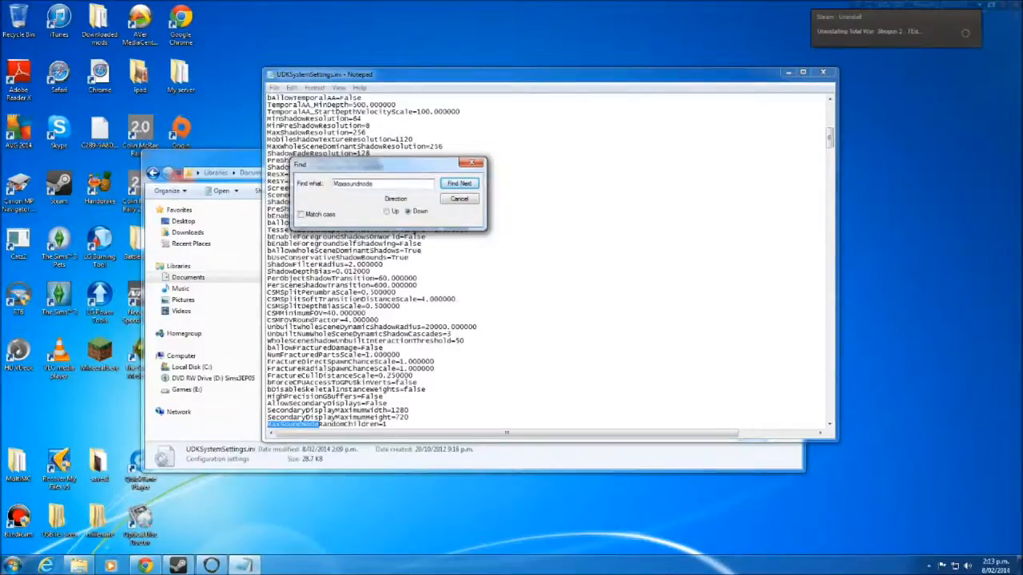
# Step: Append 8 to MaxSoundNodeRandomChildren=1 so the value reads 18
pyautogui.click(460, 183)
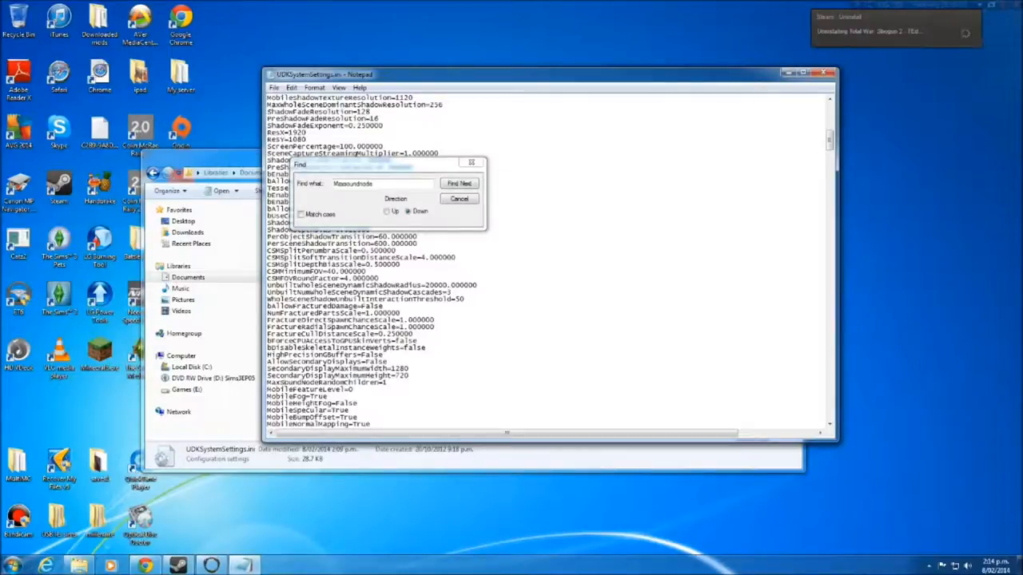
pyautogui.click(459, 183)
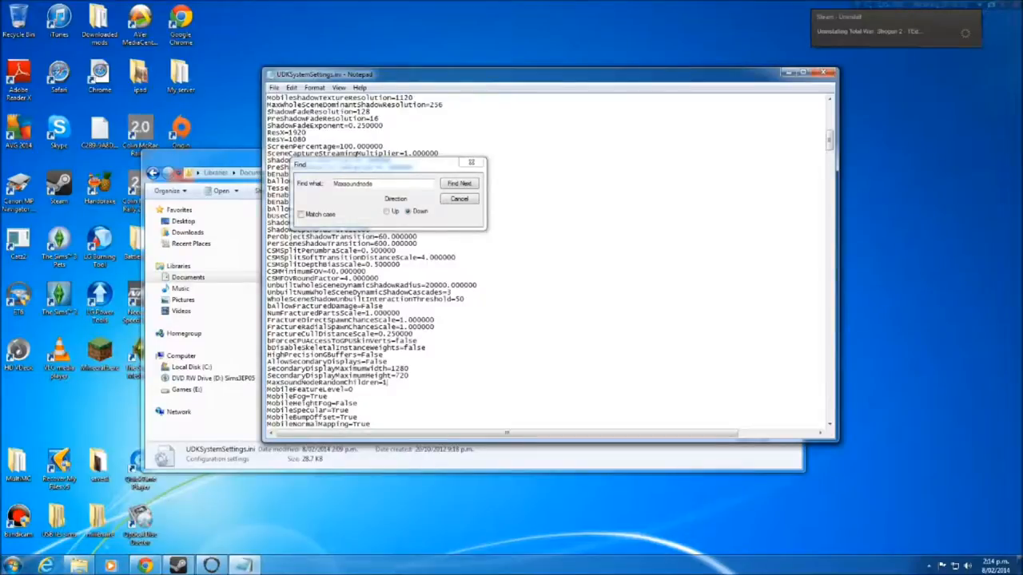
pyautogui.write('8')
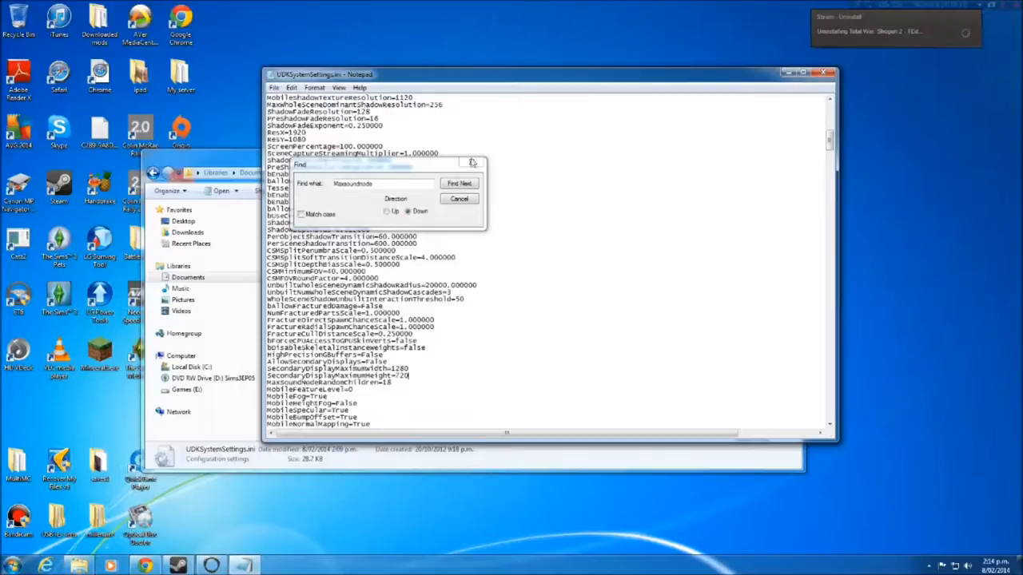
pyautogui.click(274, 87)
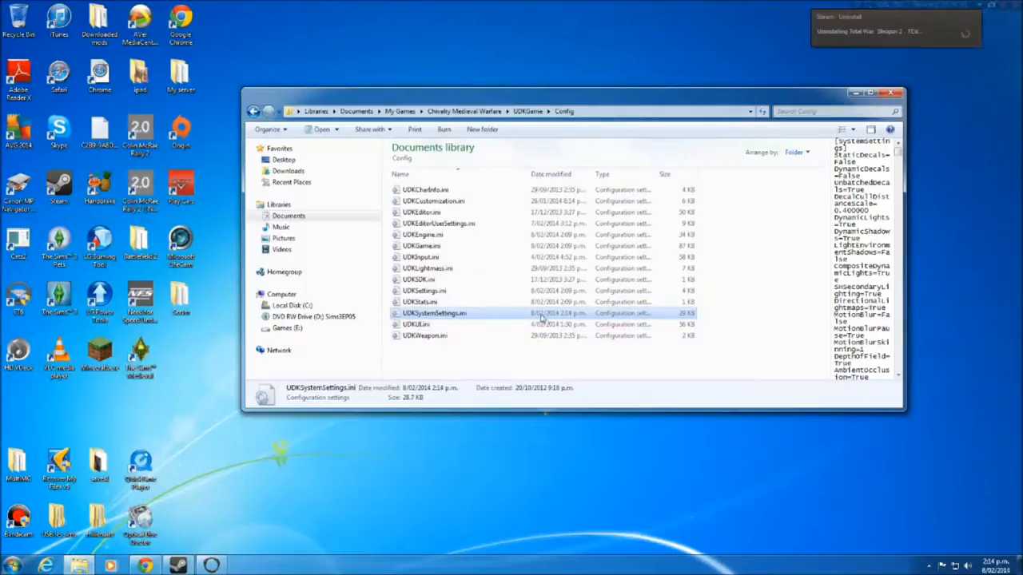
pyautogui.moveTo(505, 313)
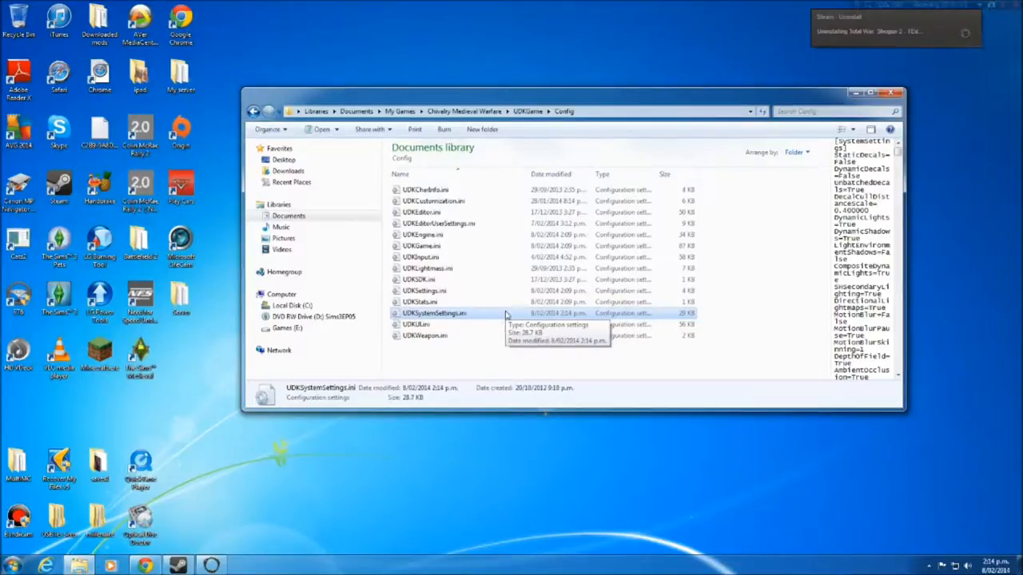
pyautogui.moveTo(493, 314)
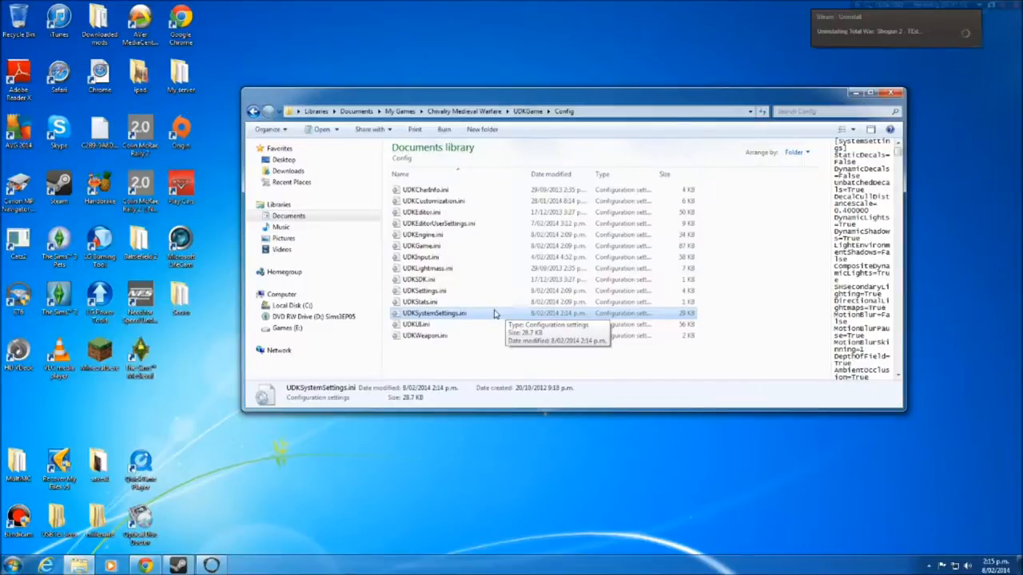
pyautogui.moveTo(391, 155)
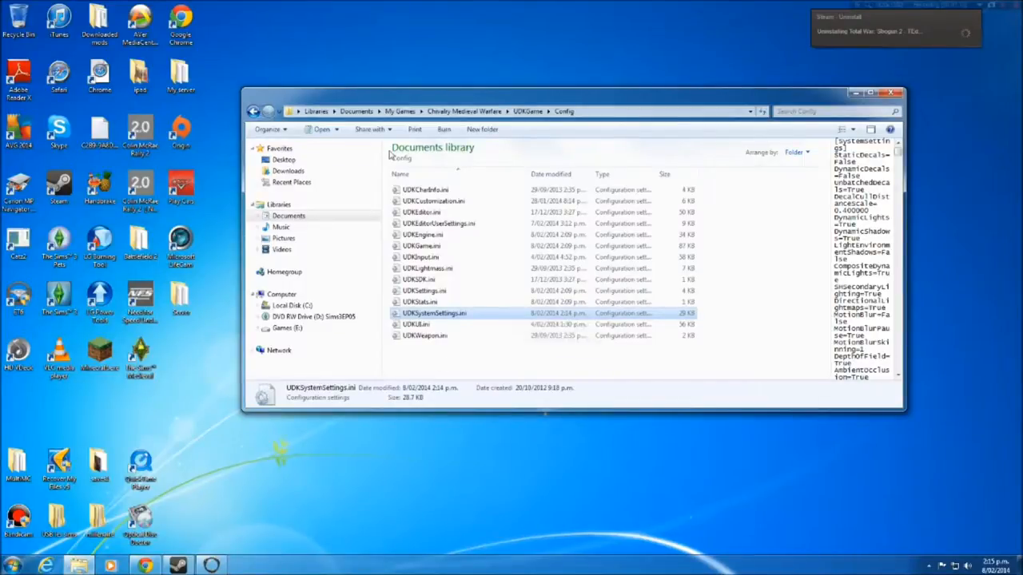